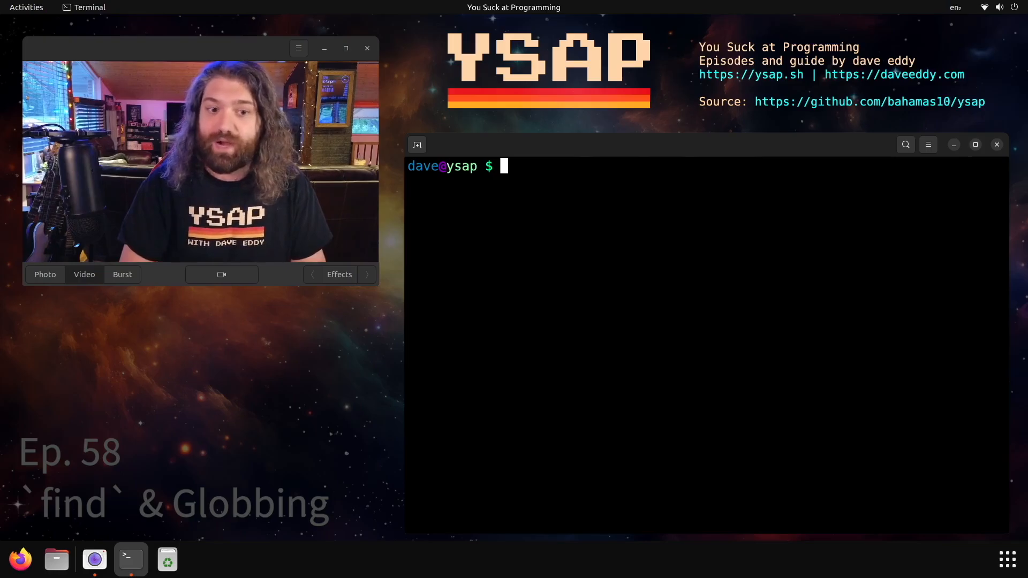
- Check the working directory and run an unquoted find . -name base* search
text(pwd)
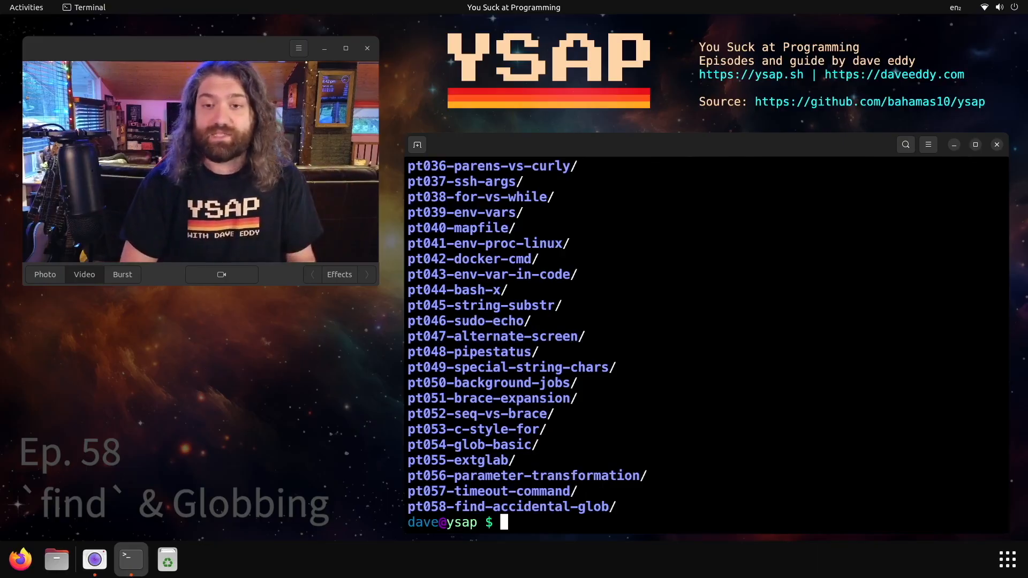
text(find . -name cringe)
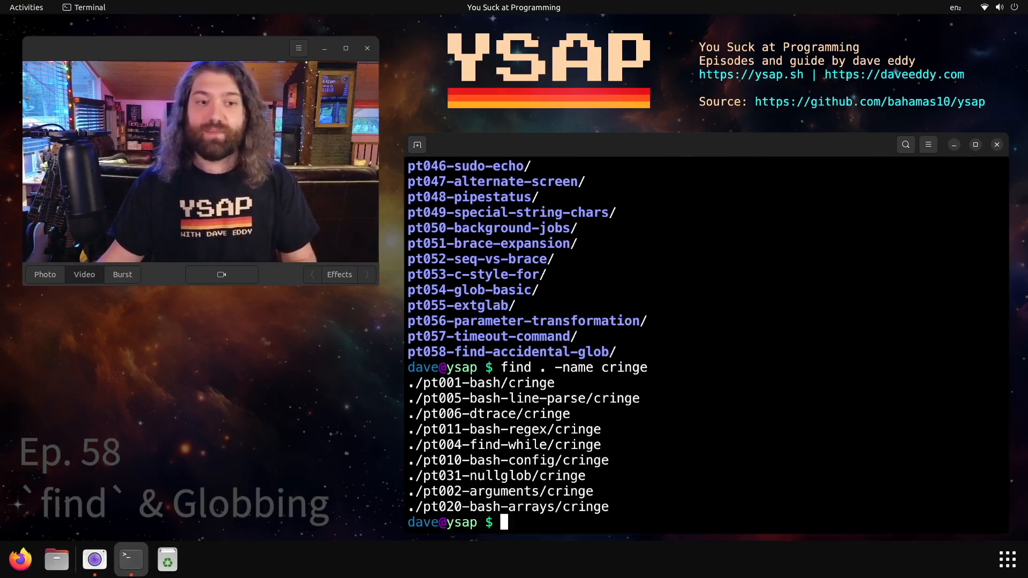
text(find . -name)
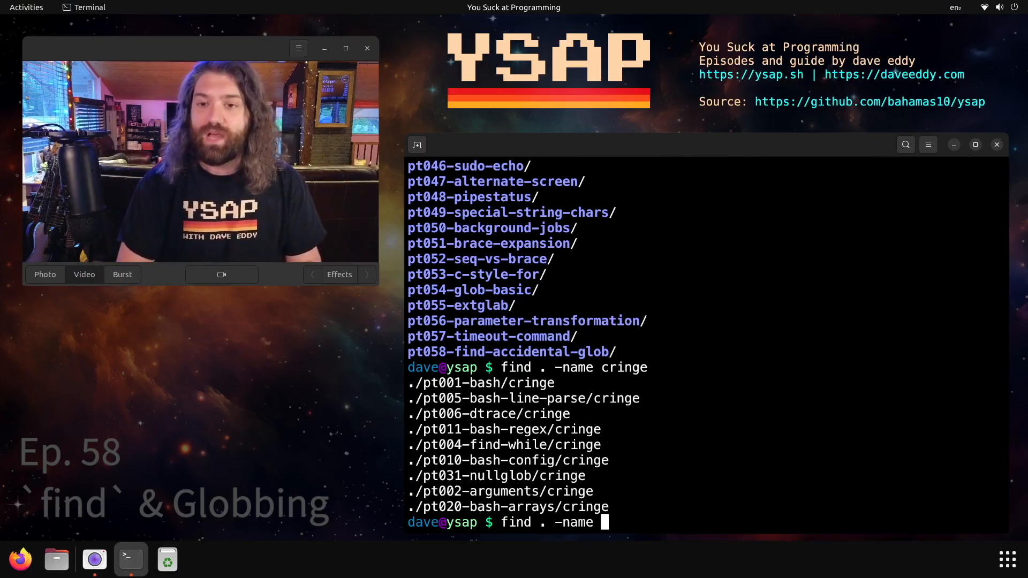
text(based)
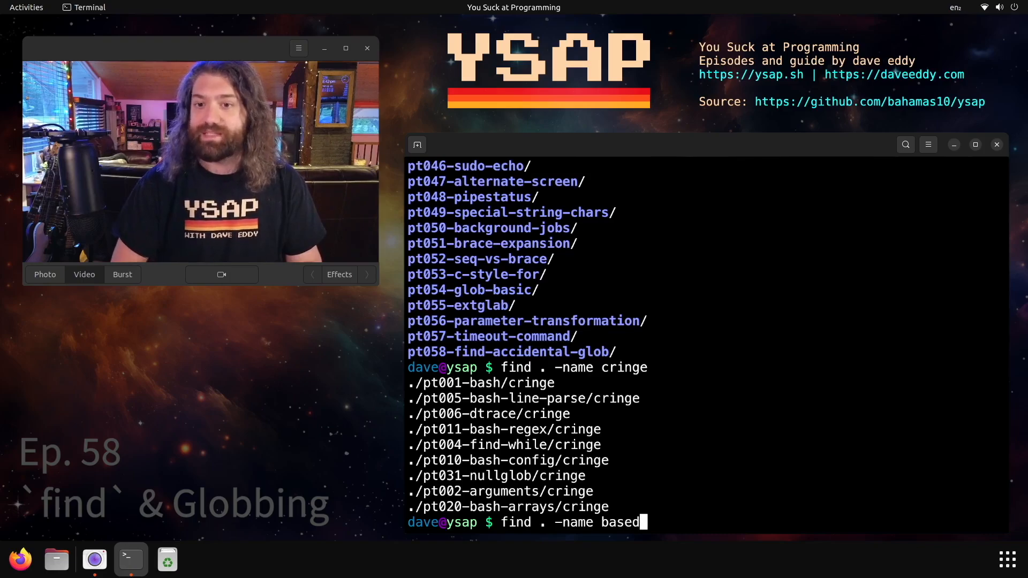
key(Return)
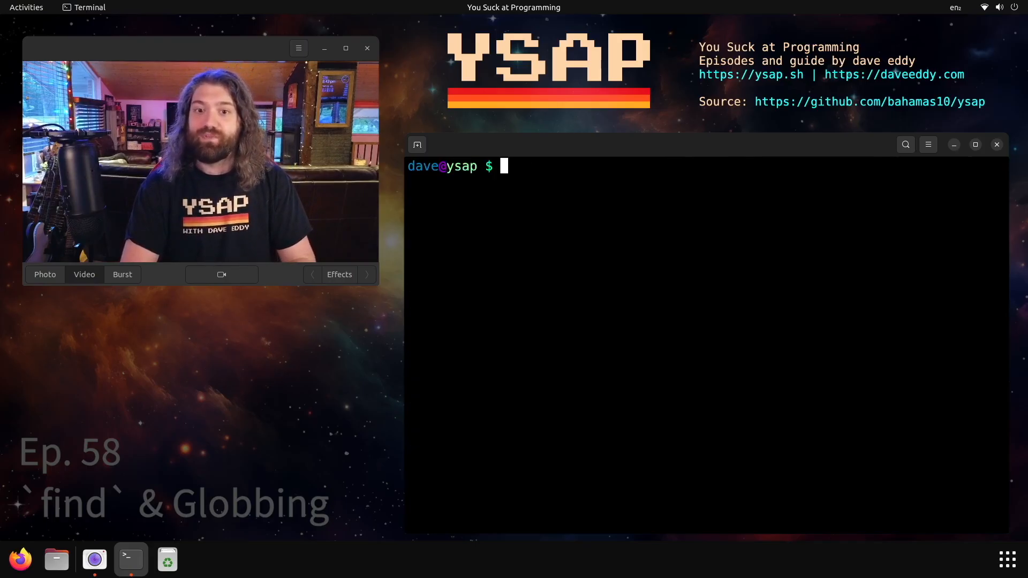
text(find . -name base)
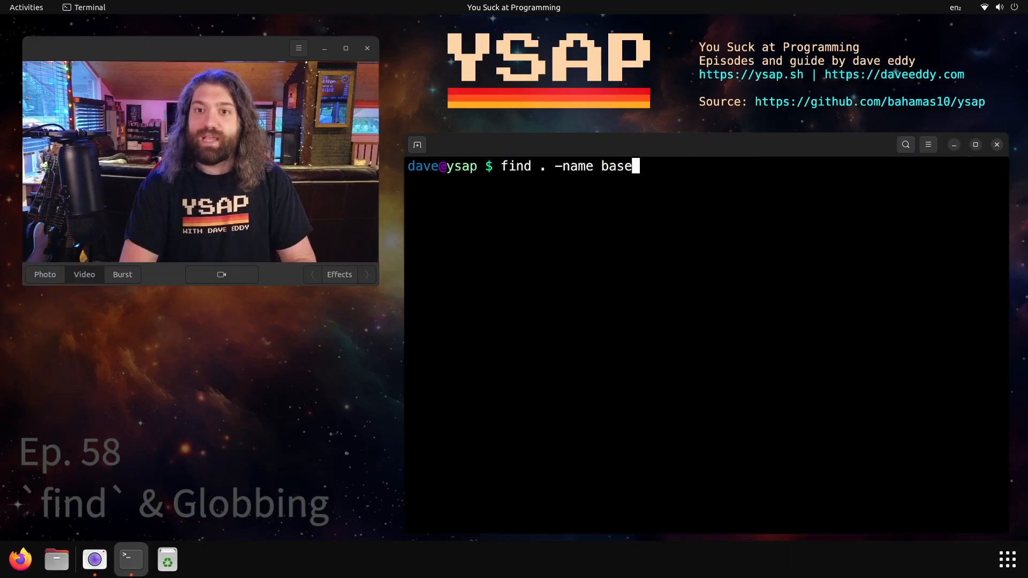
text(*)
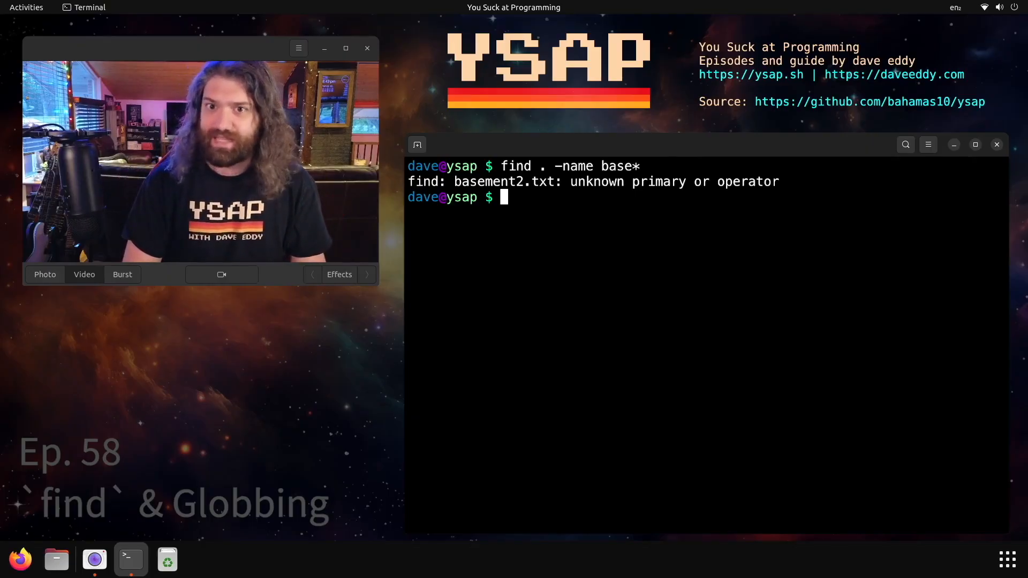
- List the basement files, remove basement2.txt, and rerun find . -name base*
text(ls basement2.txt)
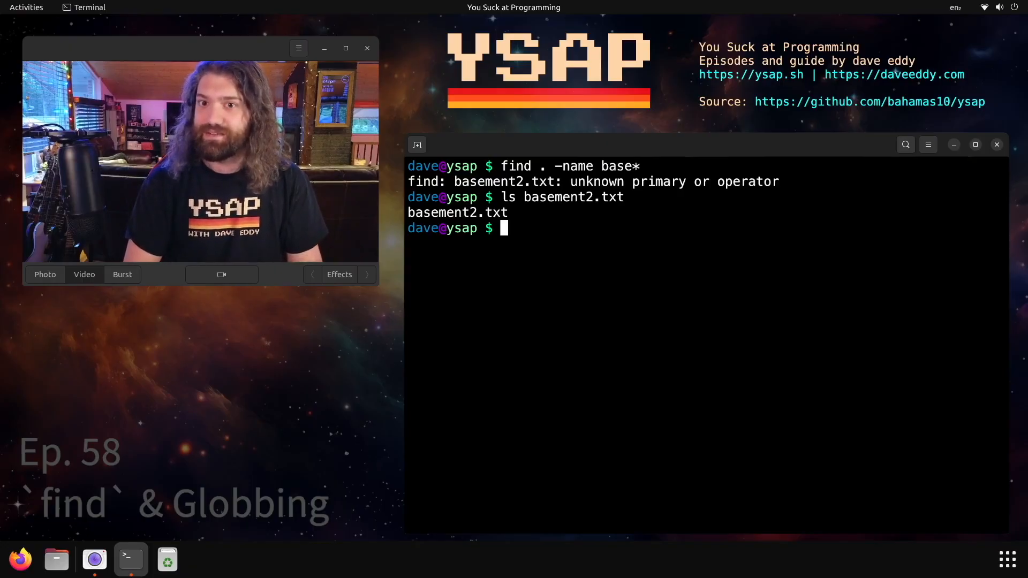
text(rm basement2.txt)
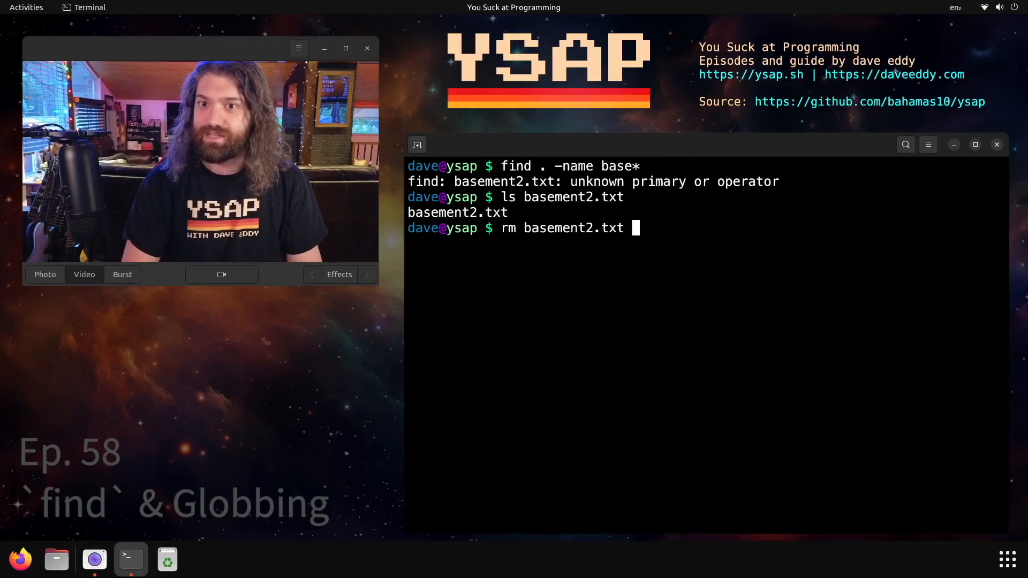
text(find . -name base*)
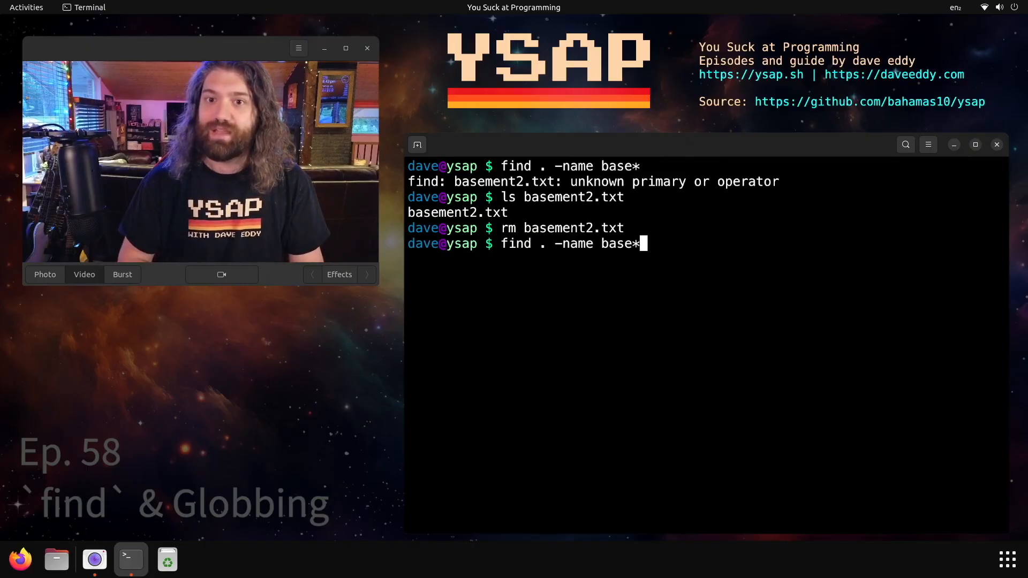
key(Return)
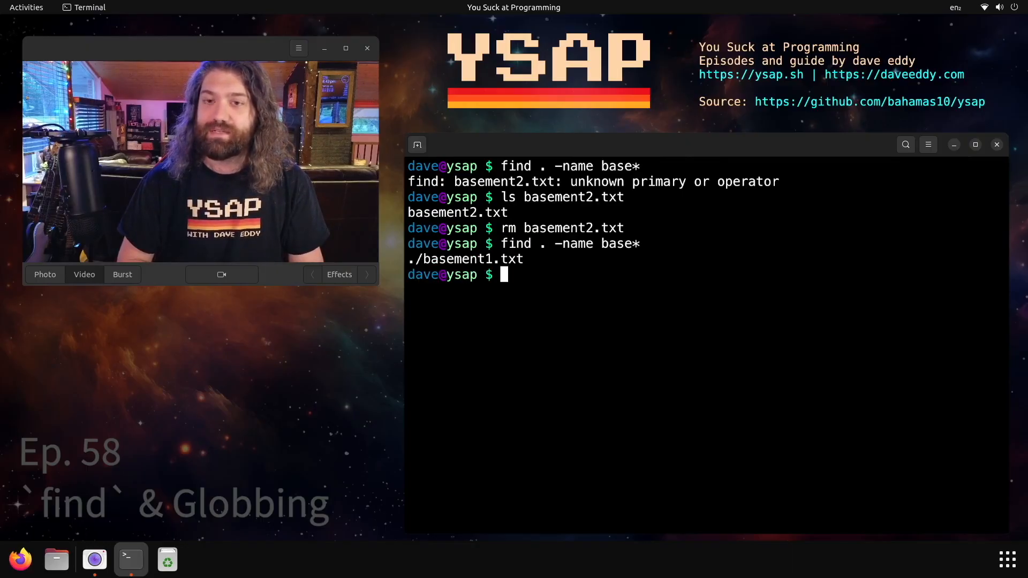
- Rerun the base* search and remove basement1.txt
text(find . -name base*)
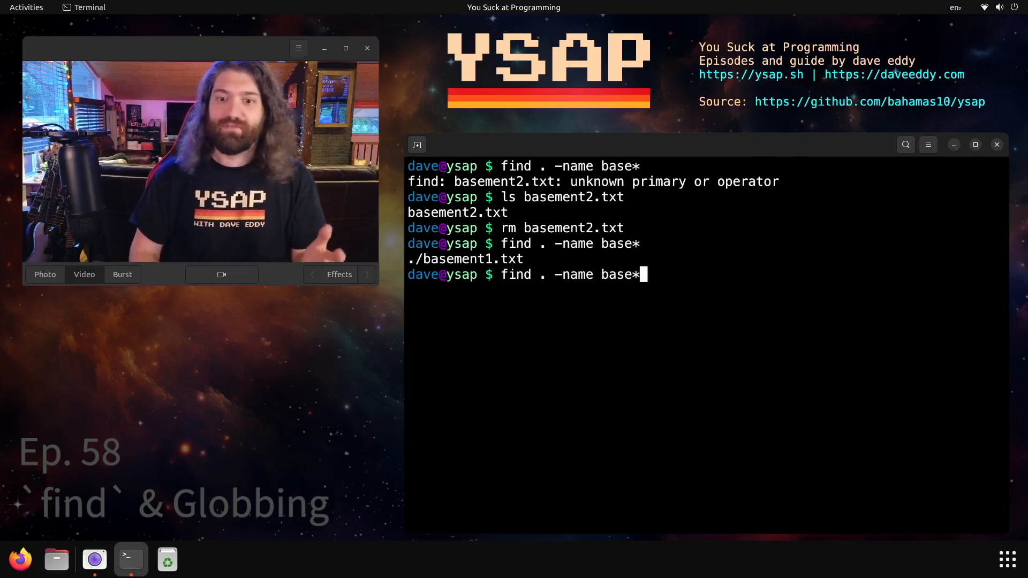
text(d)
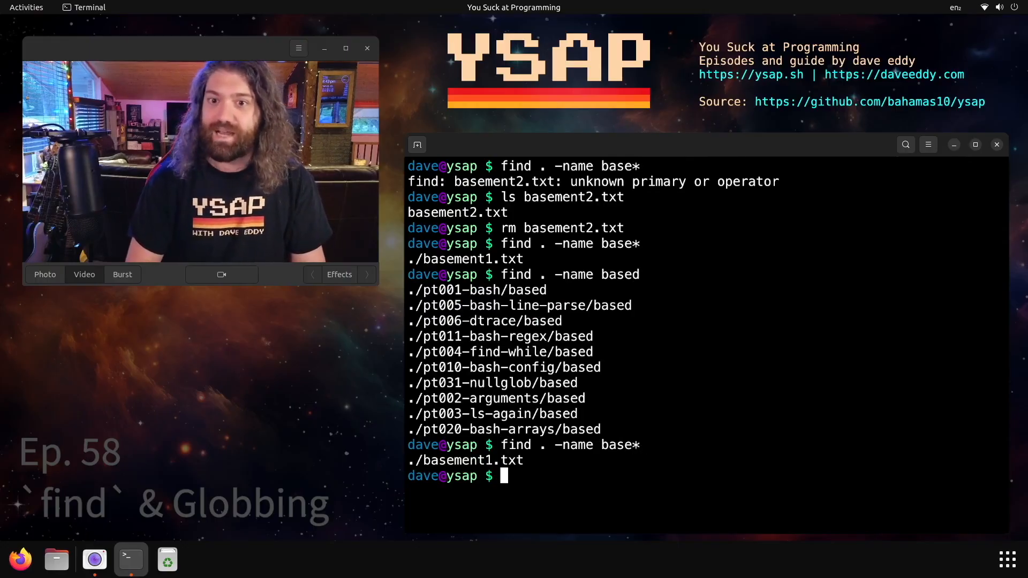
text(rm basement1.txt)
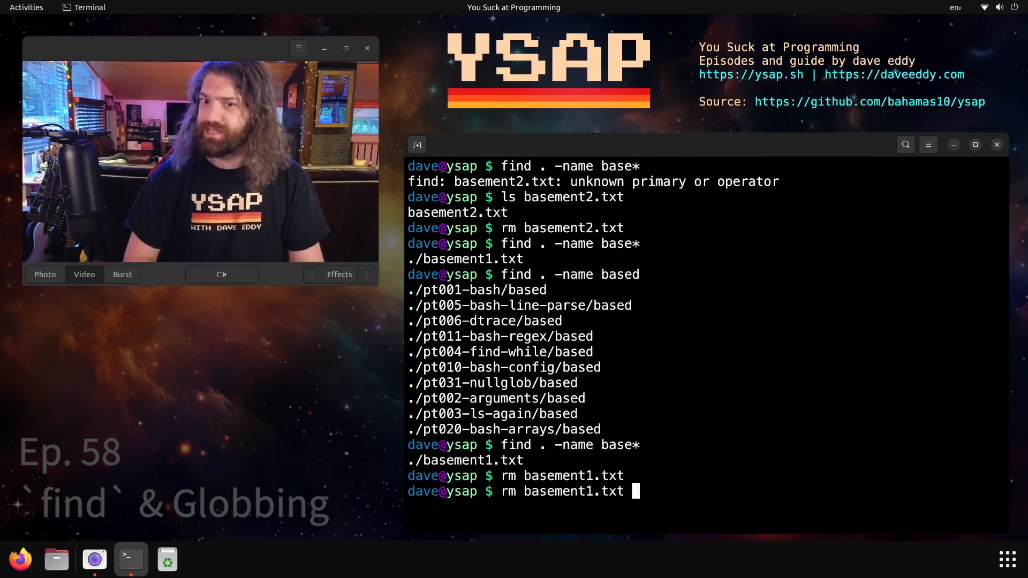
key(Return)
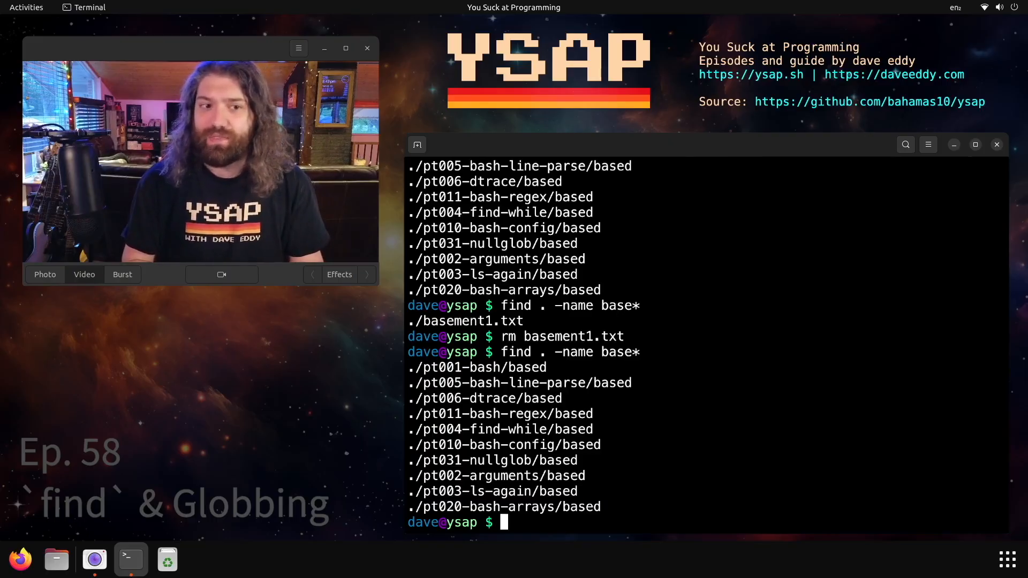
- Recreate basement1.txt and basement2.txt with touch basement{1,2}.txt
text(find . -name base*)
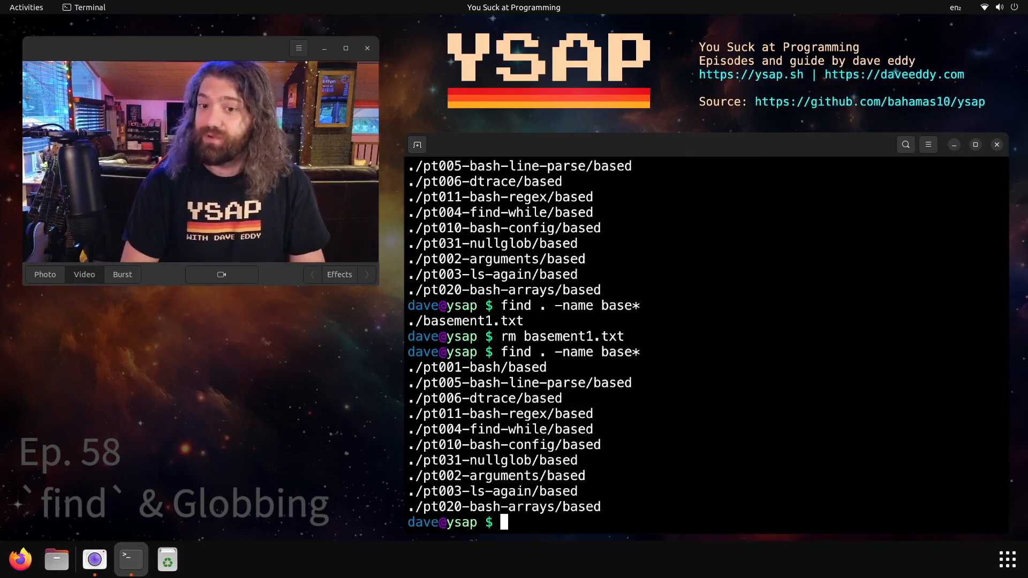
text(touch basement)
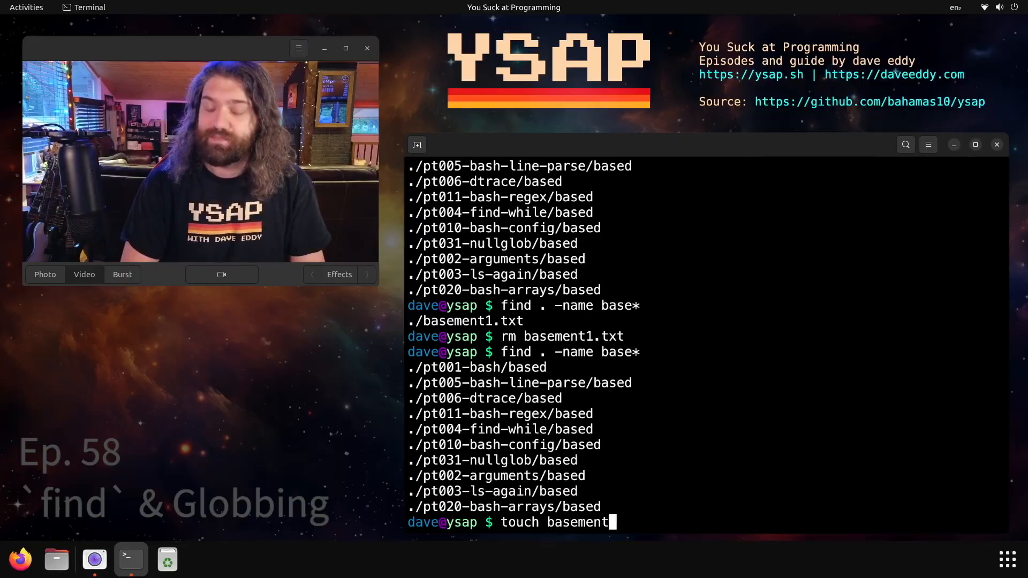
text({1,2}.txt)
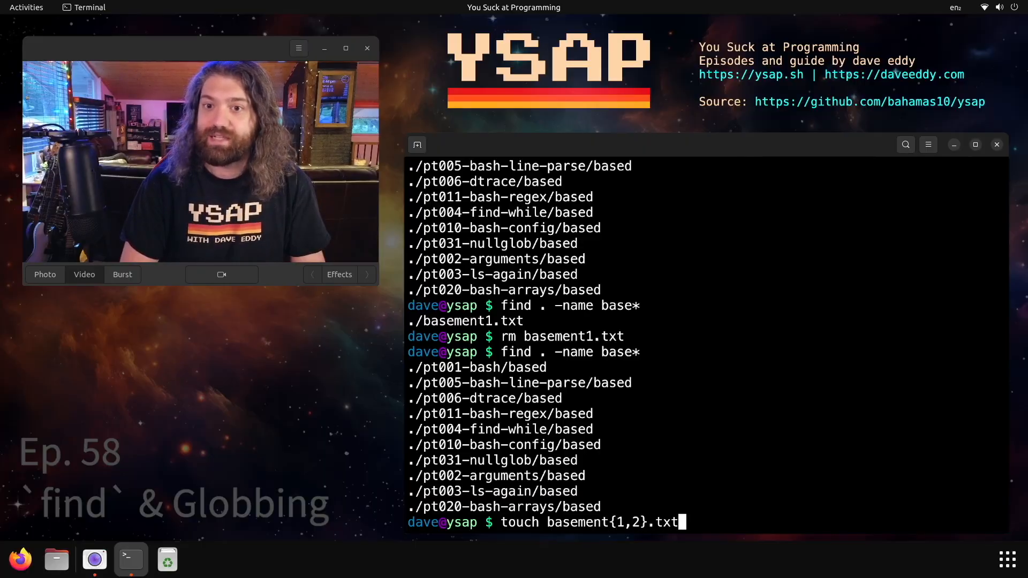
key(ctrl+r)
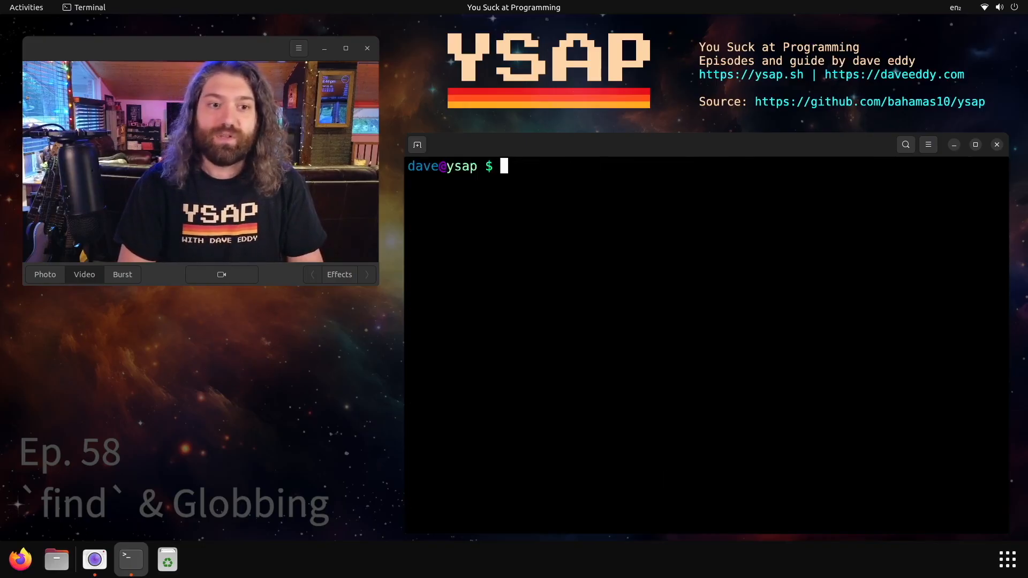
- Print foo, bar and baz on separate lines with printf '%s\n'
text(find . -name base*)
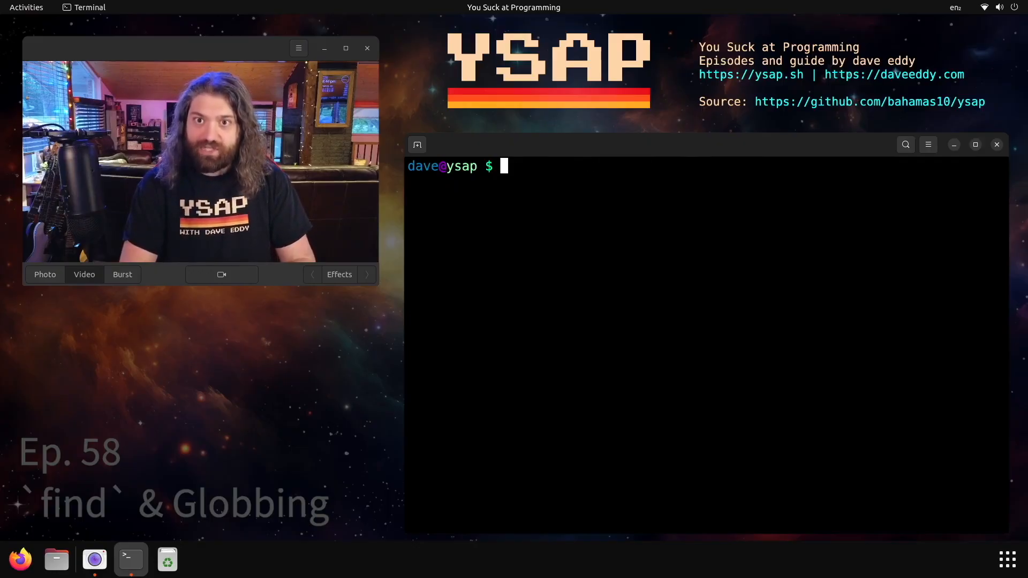
text(printf ')
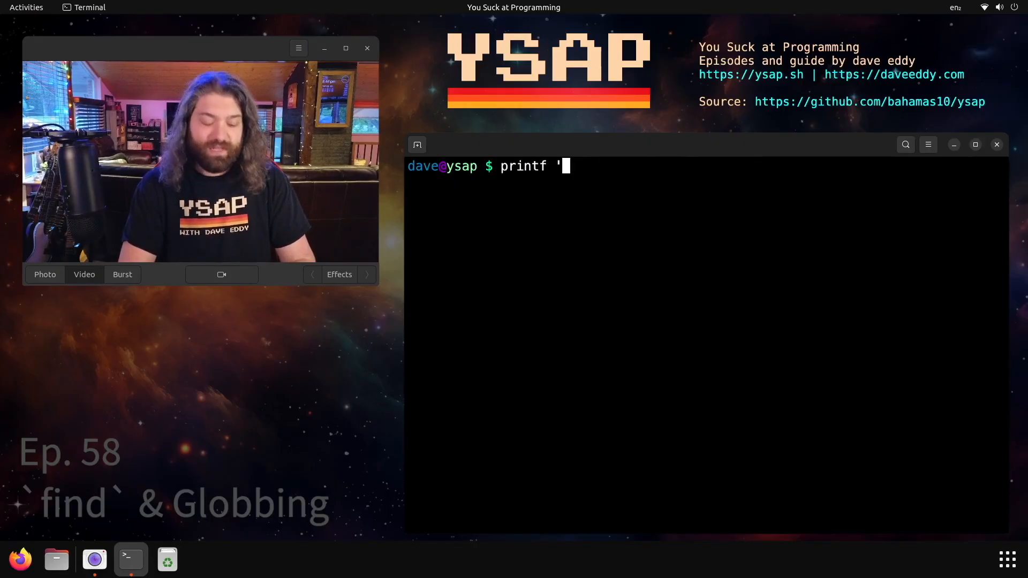
text(%s)
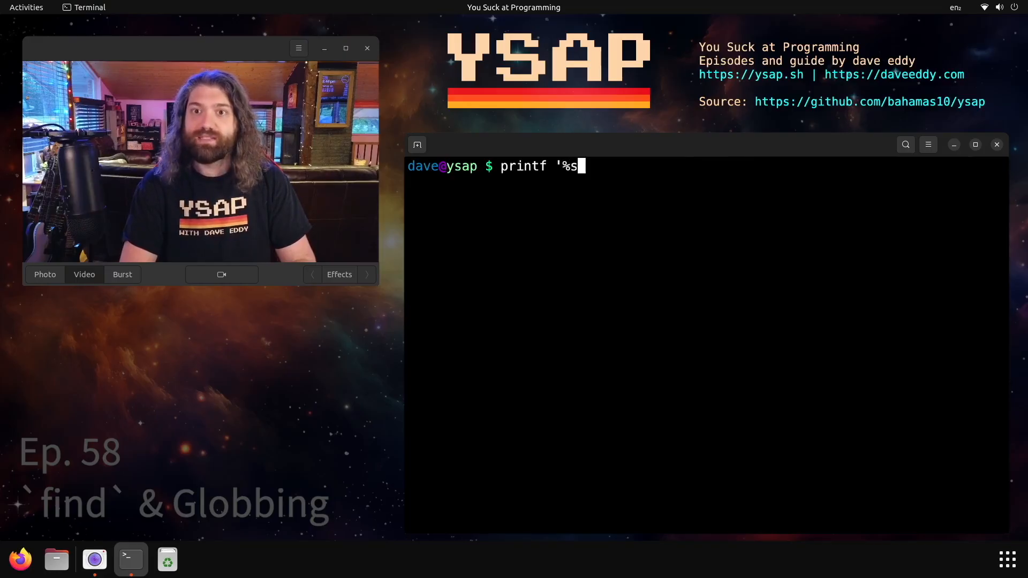
text(\n')
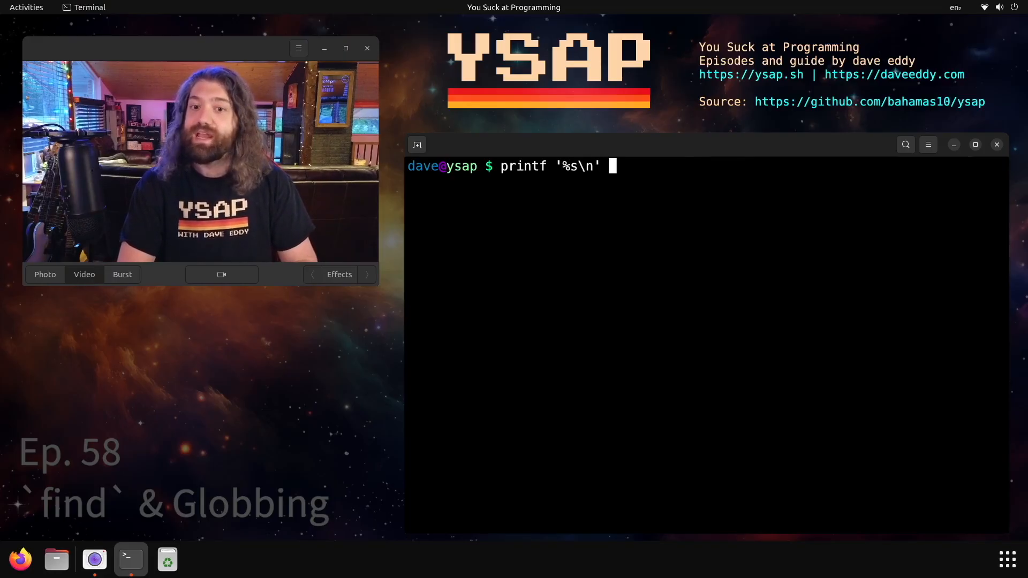
text(foo bar)
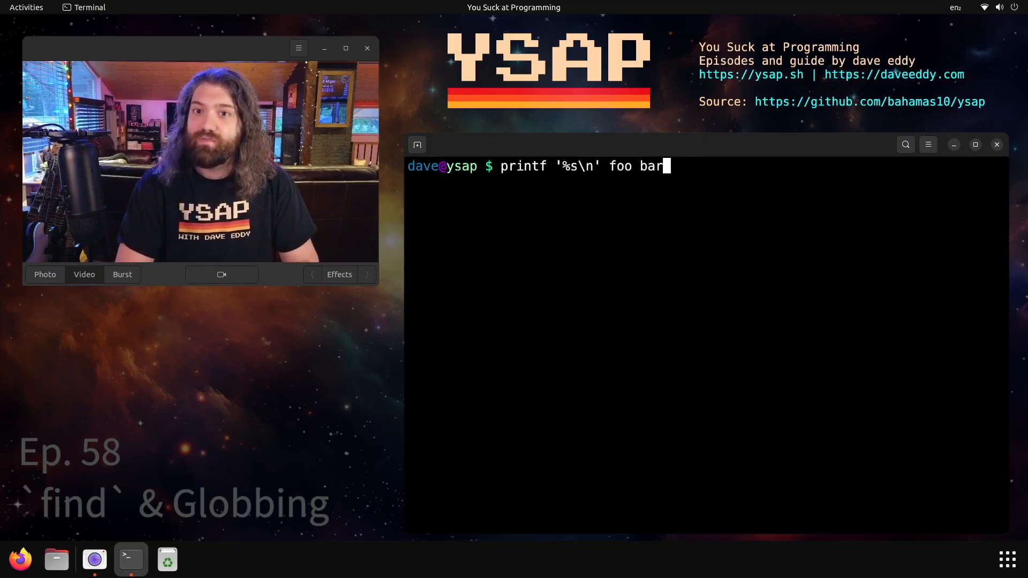
text(baz)
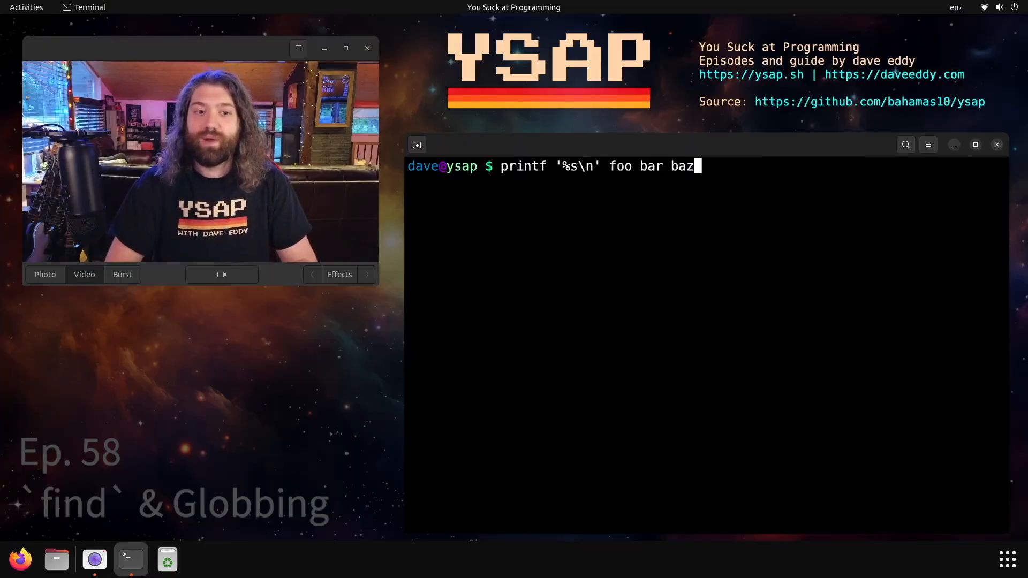
key(Return)
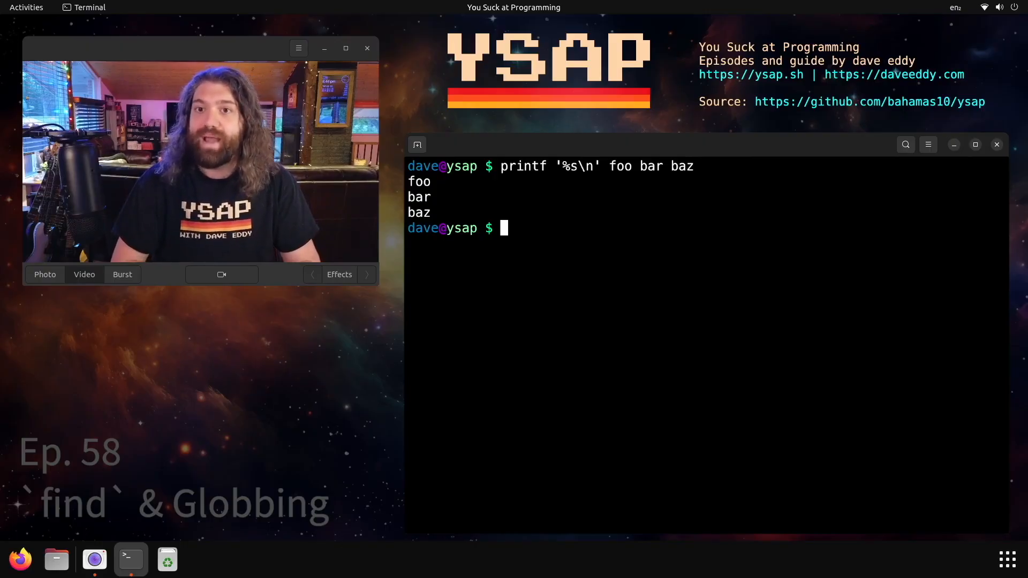
- Replace foo with find . -name based in the printf command
text(printf '%s\n' foo)
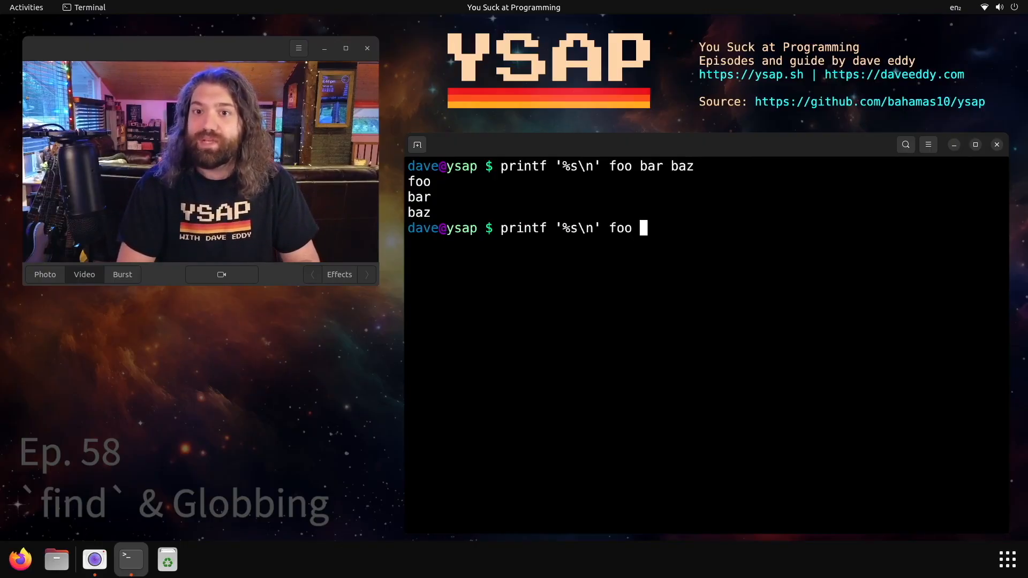
key(BackSpace)
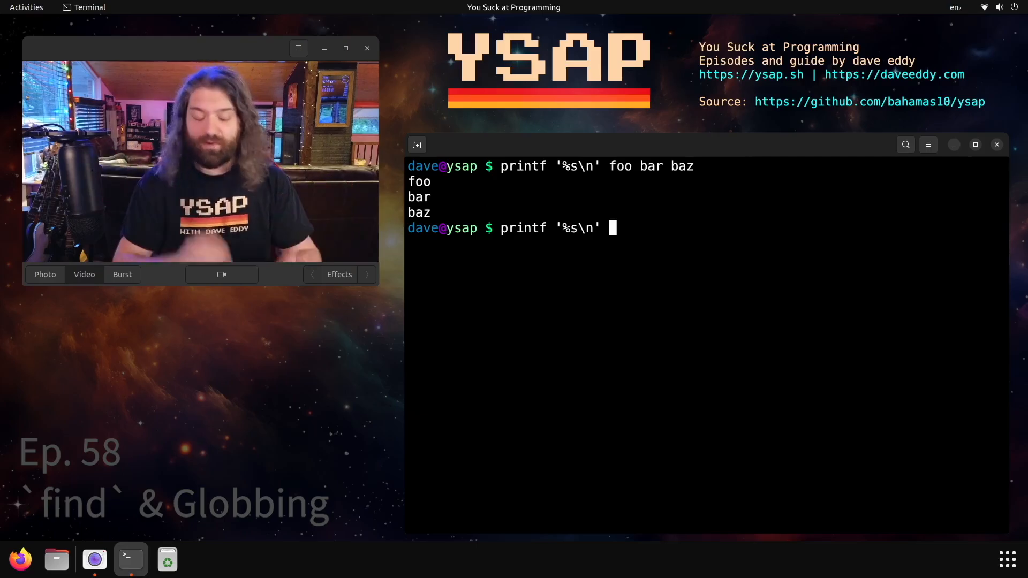
text(find . -)
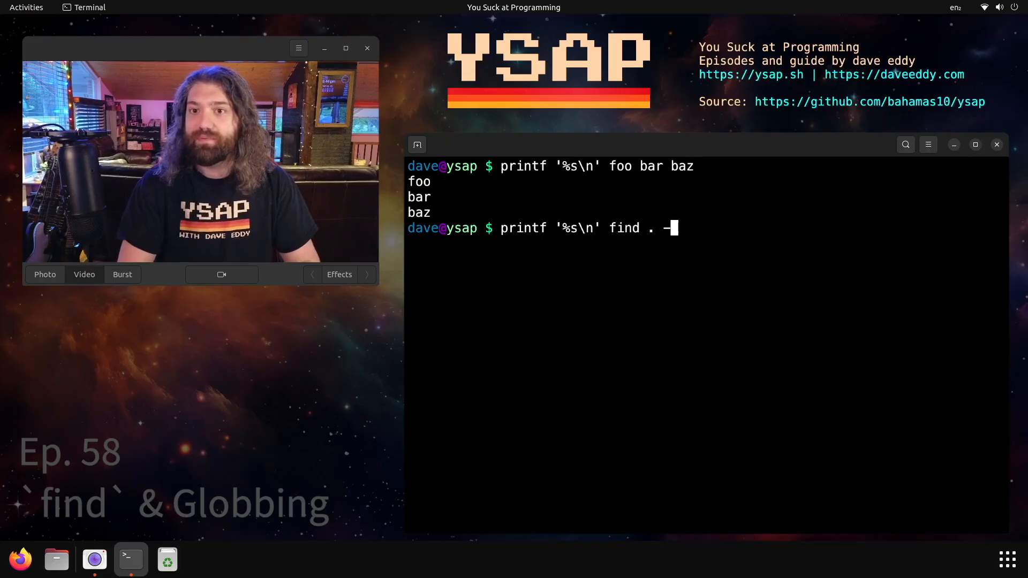
text(name)
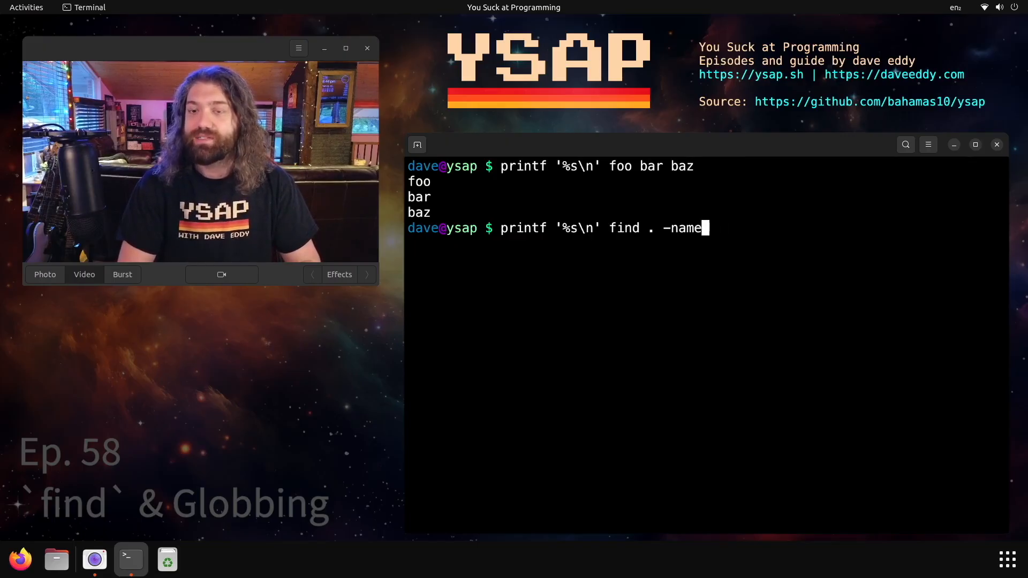
text(based)
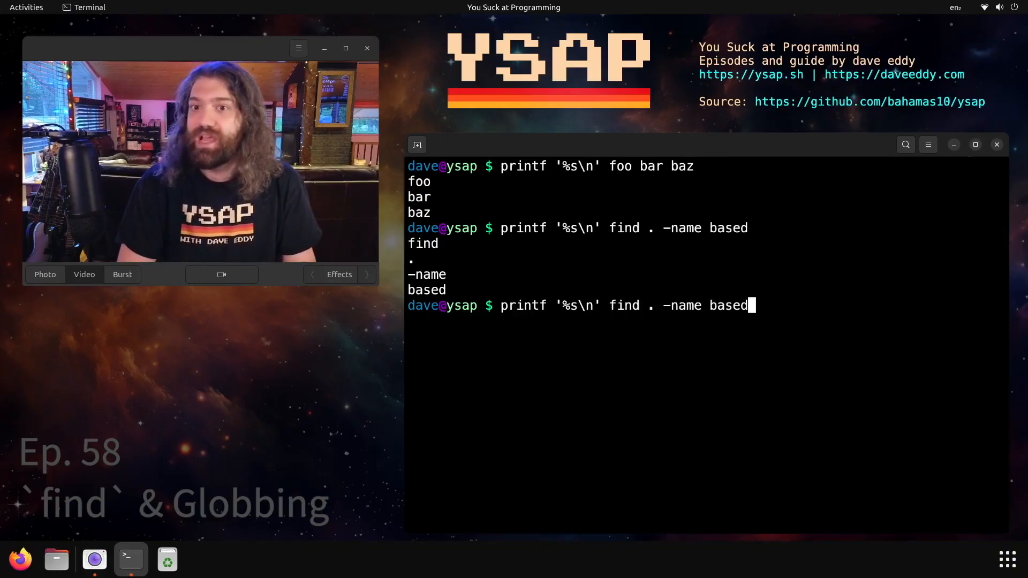
- Change based to base* in the find command, then wrap the pattern in single quotes
key(BackSpace)
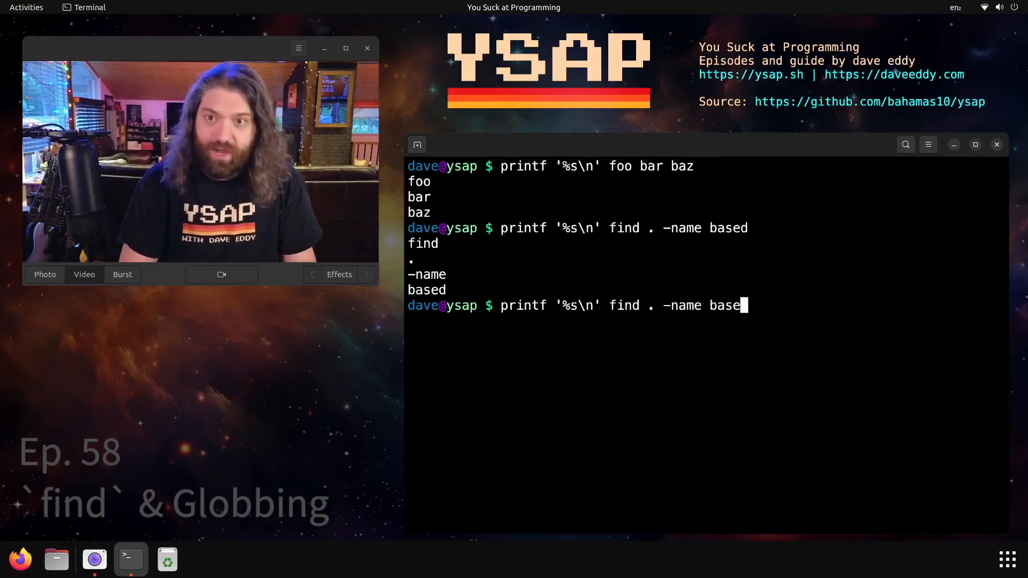
text(*)
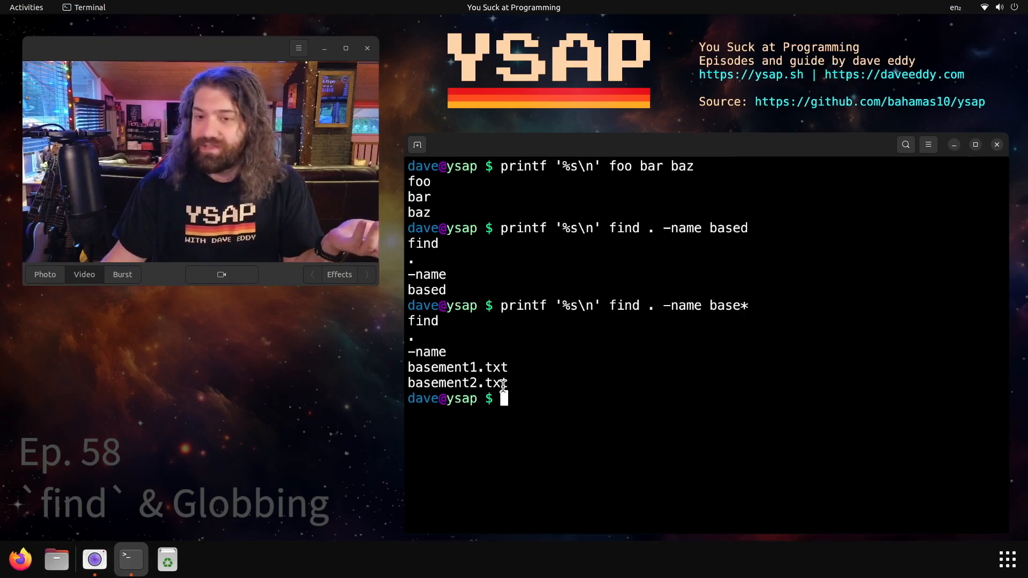
mouse_move(625, 357)
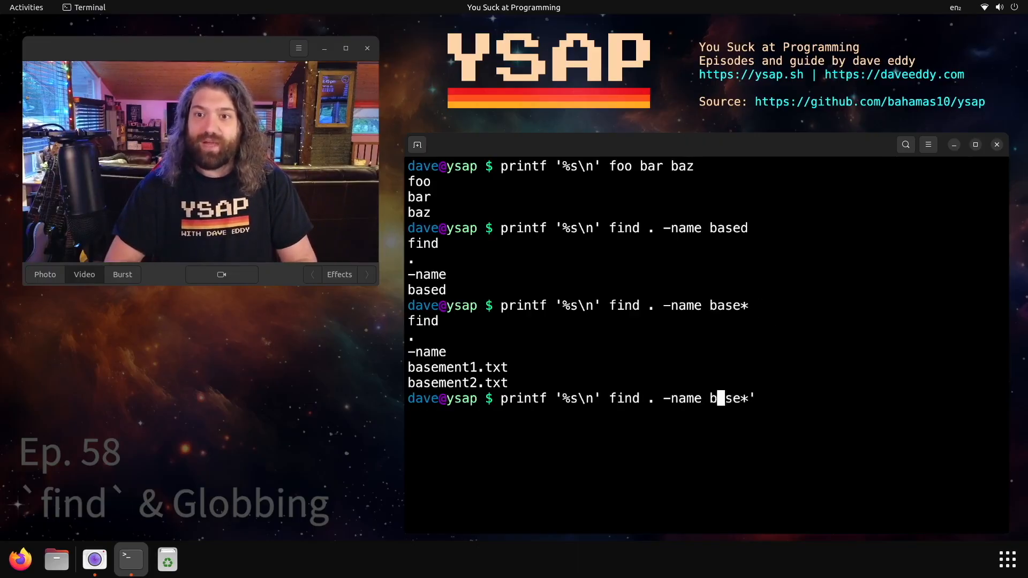
text(')
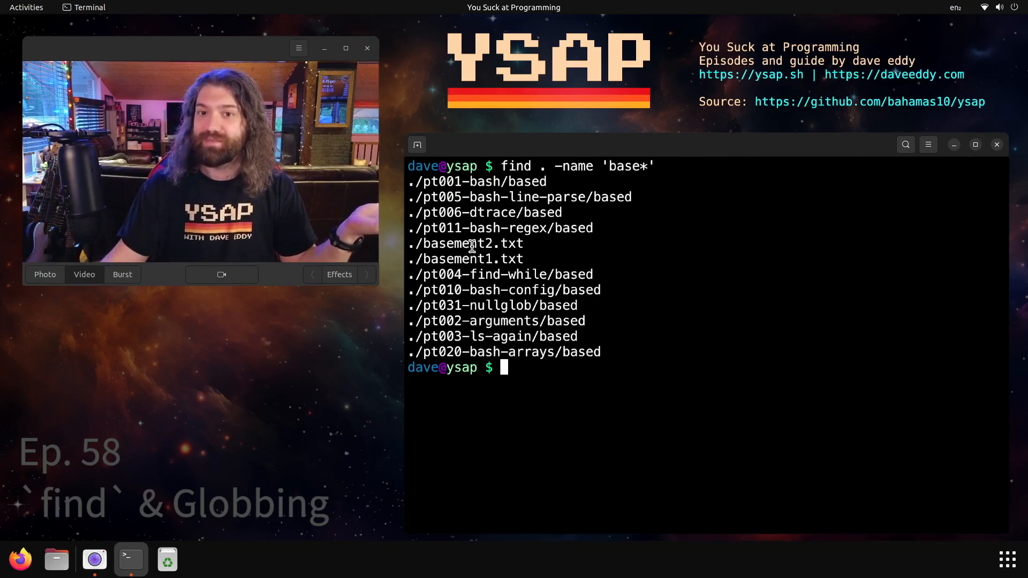
- Run find . -name 'base*', then recall it and strip the quotes from base*
text(find . -name 'base*')
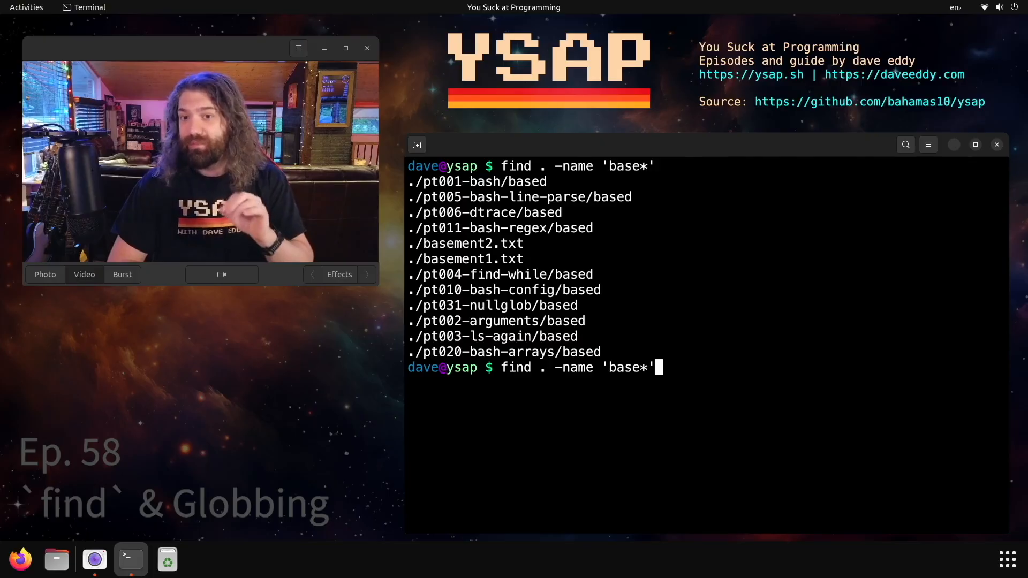
key(BackSpace)
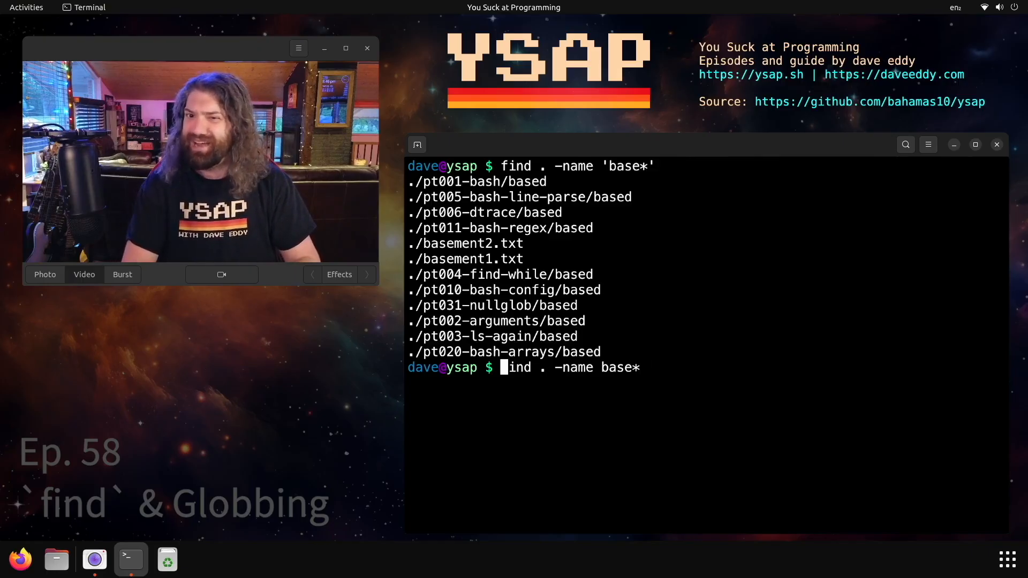
- Compare echo ~, printf '%s\n' echo ~, and printf '%s\n' echo '~'
text(echo ~)
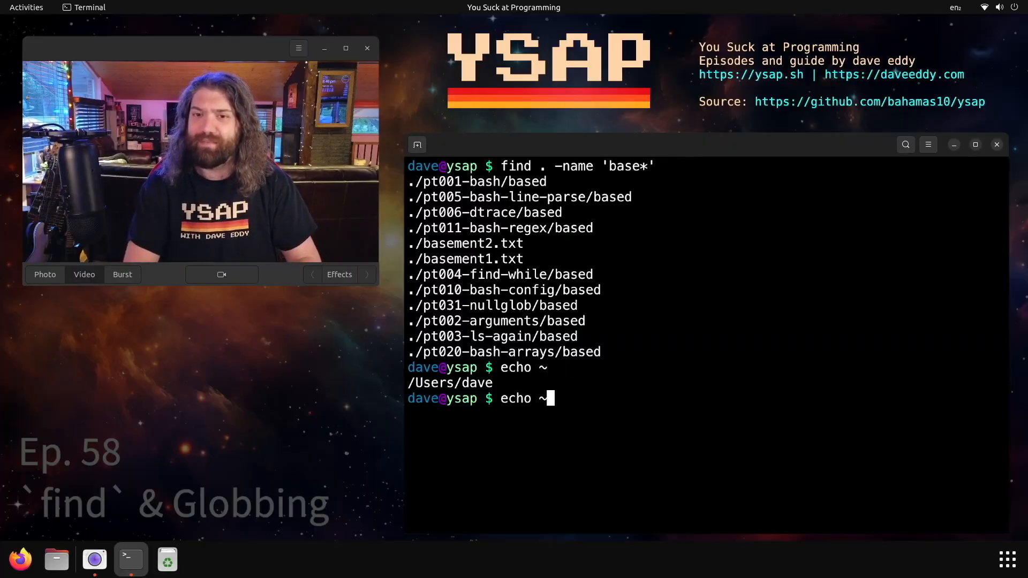
text(printf ')
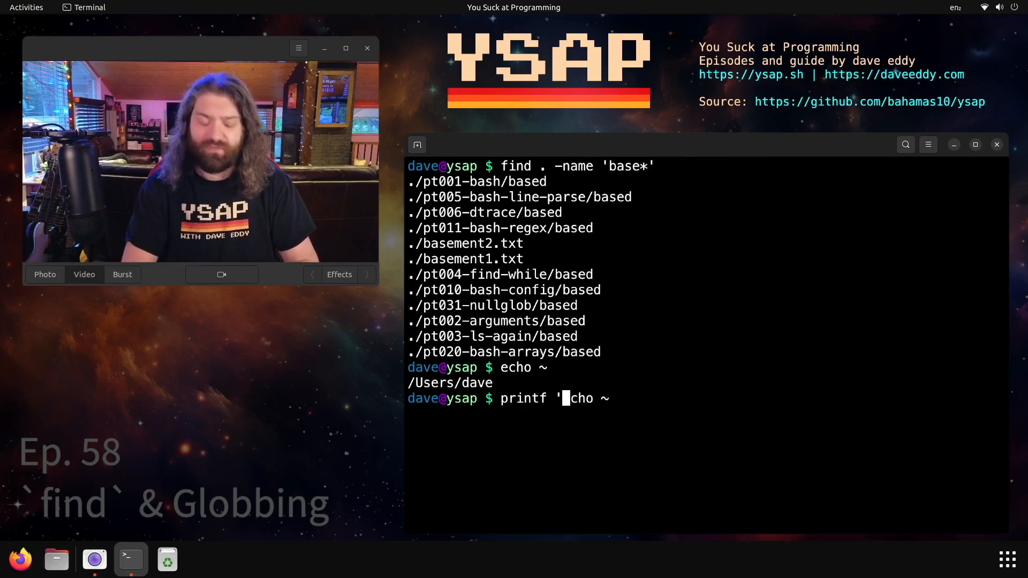
text(%s\n')
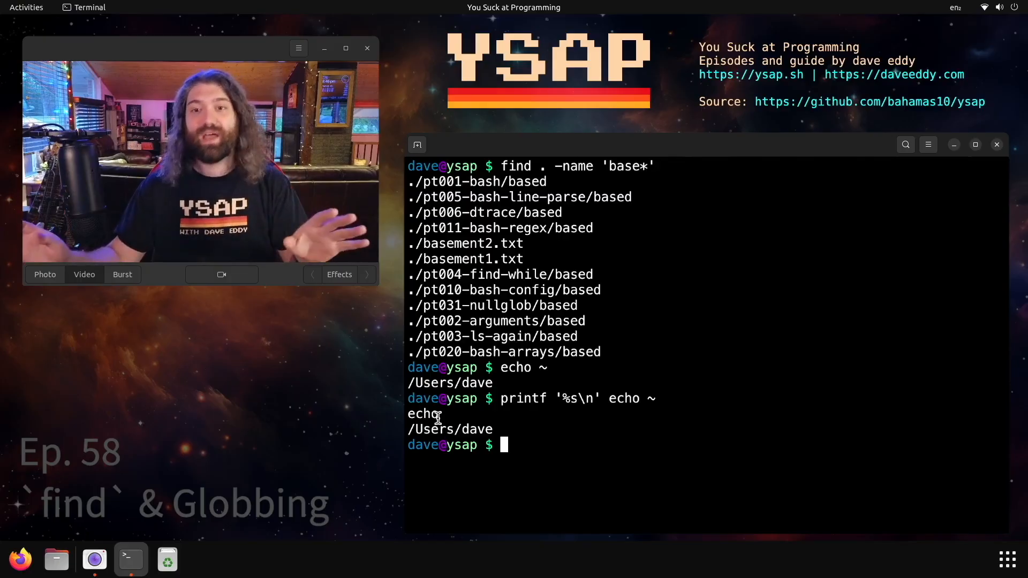
text(printf '%s\n' echo ~)
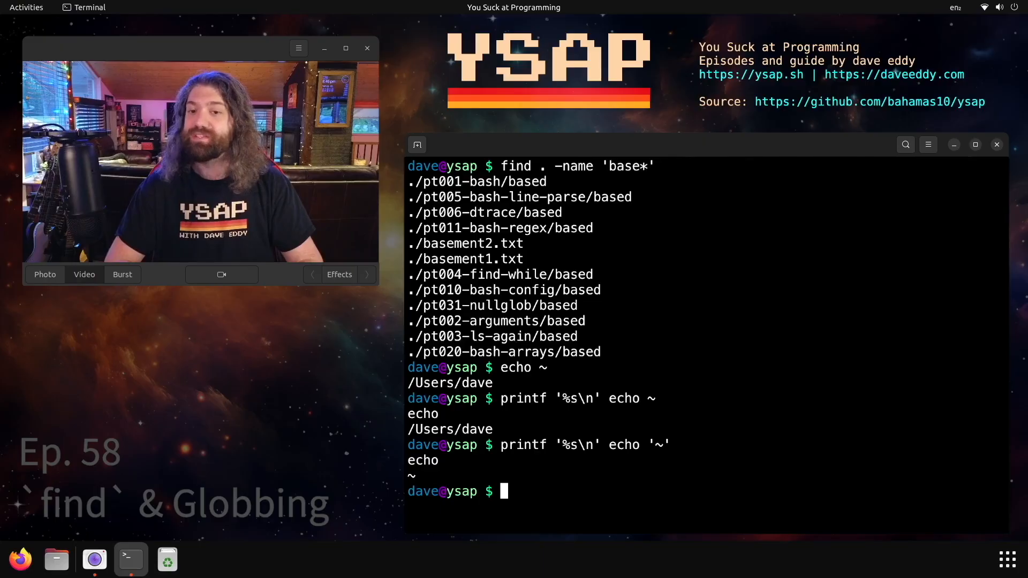
text(printf '%s\n' echo '~')
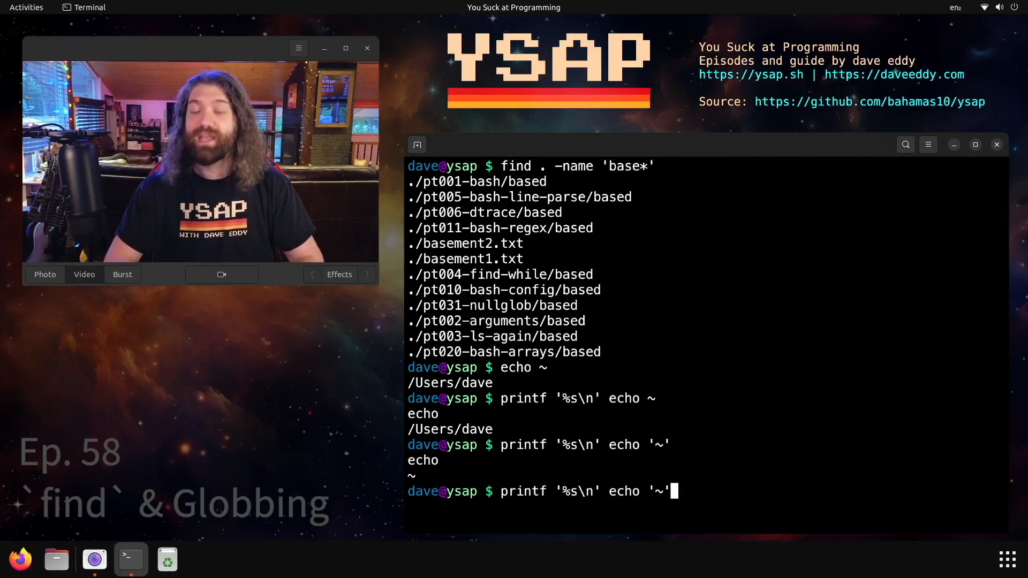